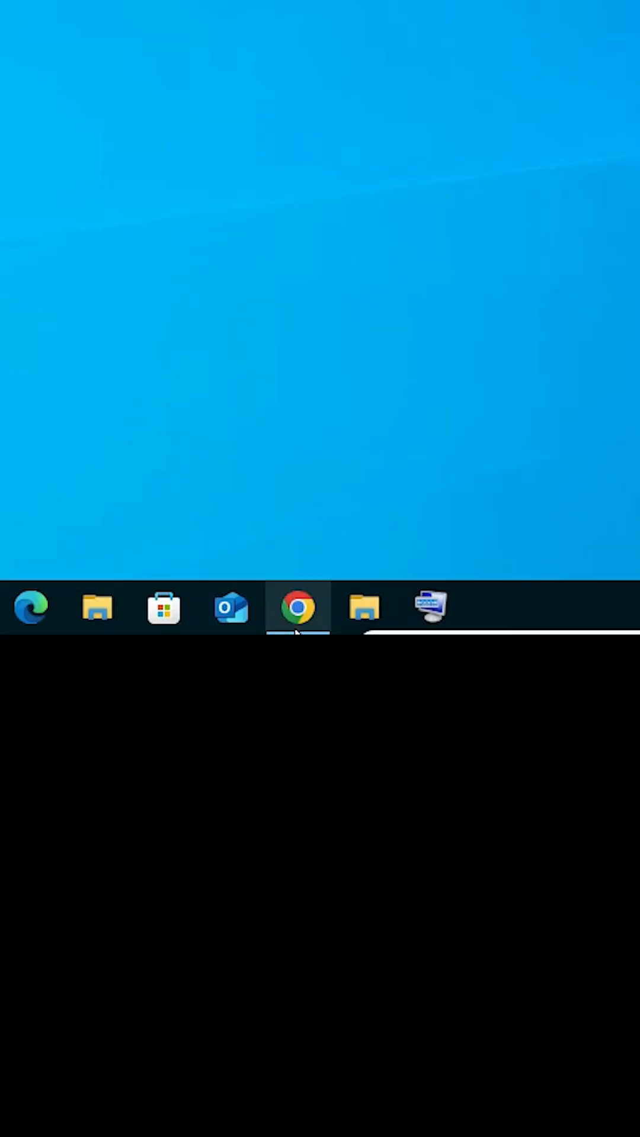
Step: Launch Chrome and run a Google search for deepseek
{"action": "left_click", "coordinate": [297, 608]}
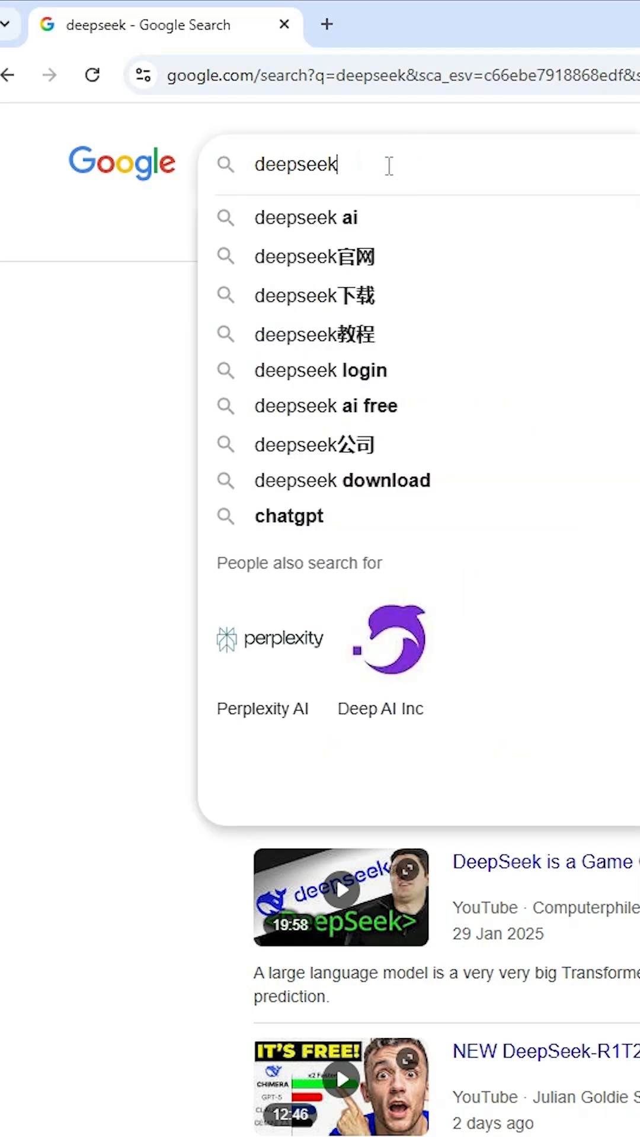
{"action": "key", "text": "Return"}
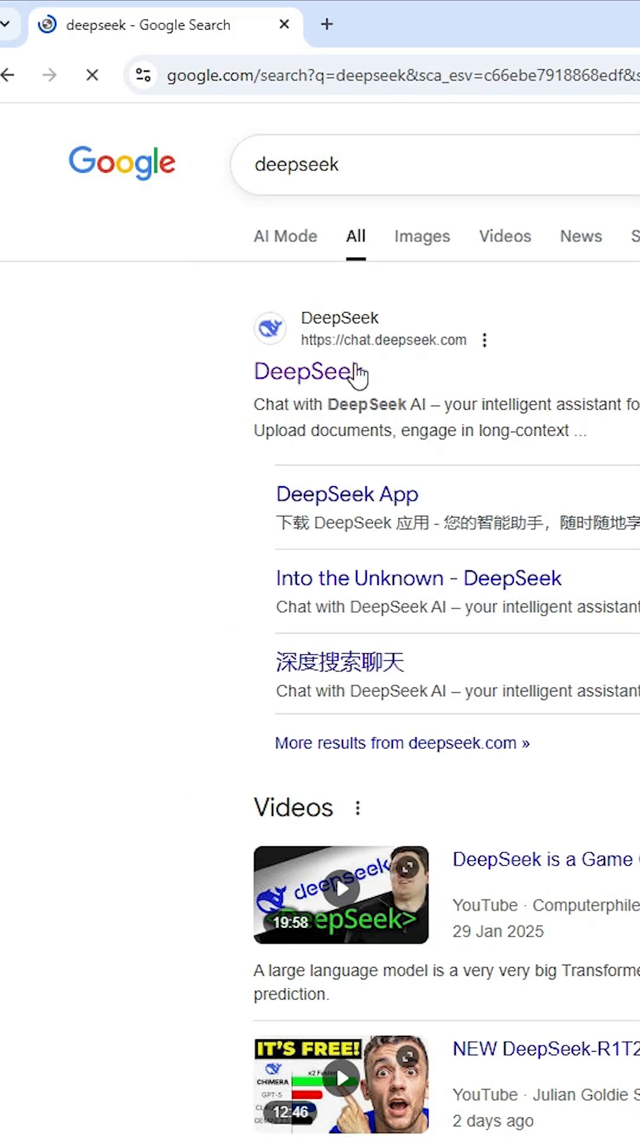
Step: Open the DeepSeek chat site from the top search result in a new tab
{"action": "right_click", "coordinate": [303, 370]}
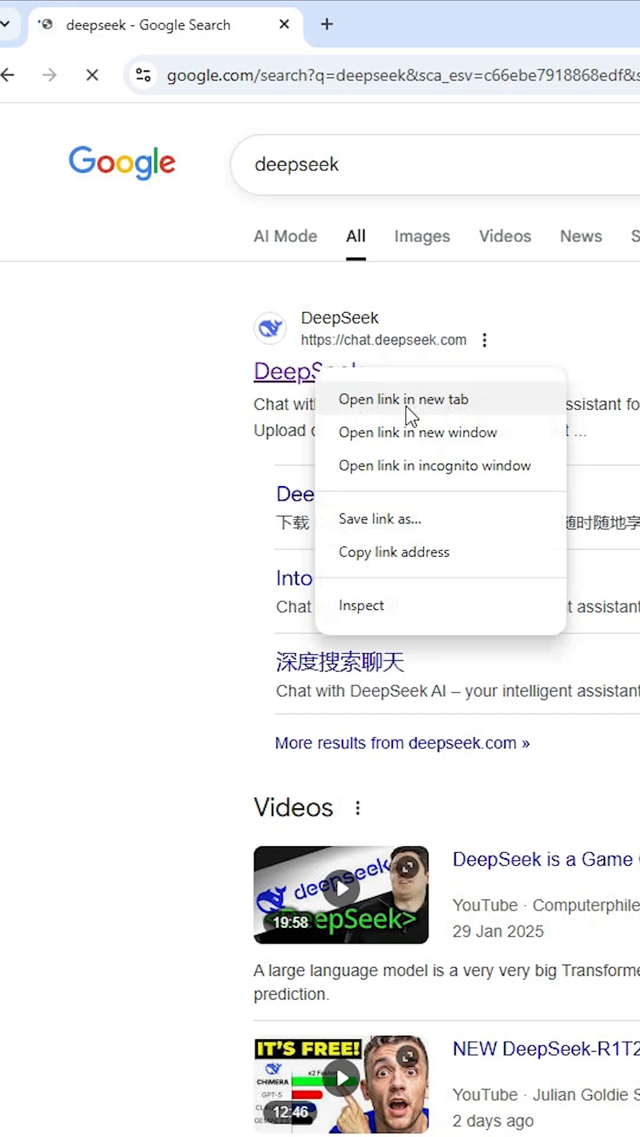
{"action": "left_click", "coordinate": [404, 399]}
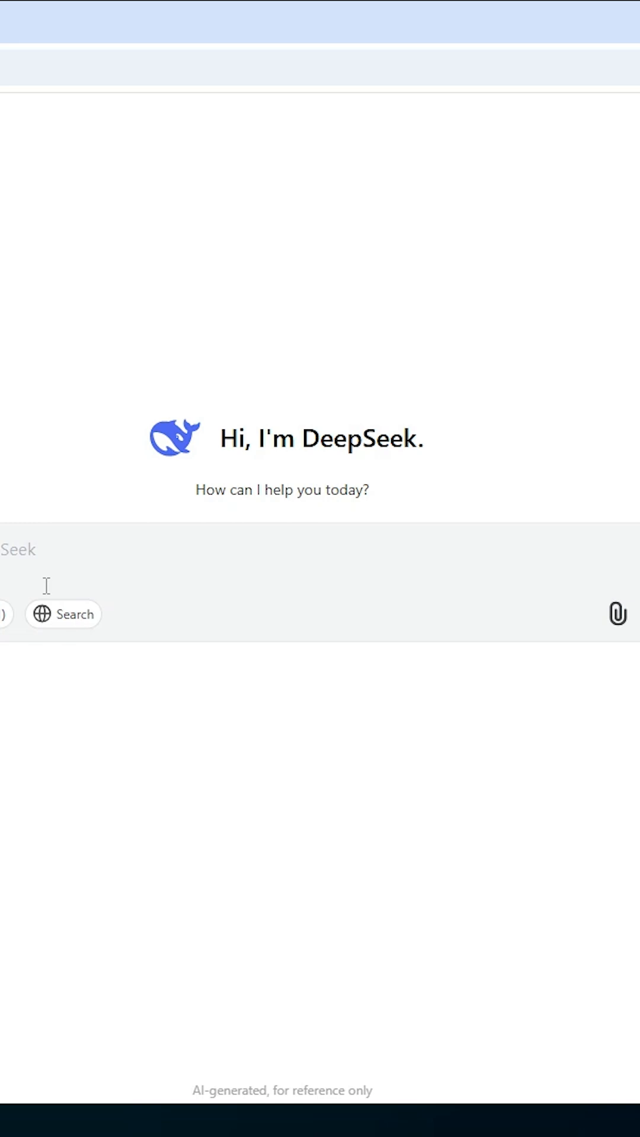
{"action": "mouse_move", "coordinate": [93, 576]}
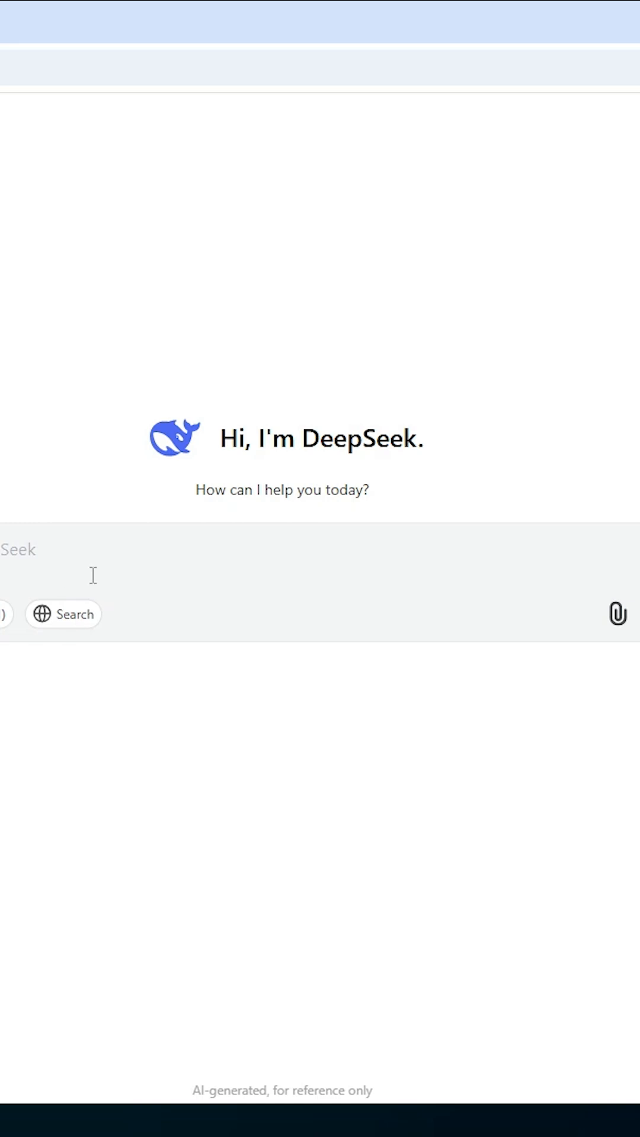
{"action": "mouse_move", "coordinate": [497, 156]}
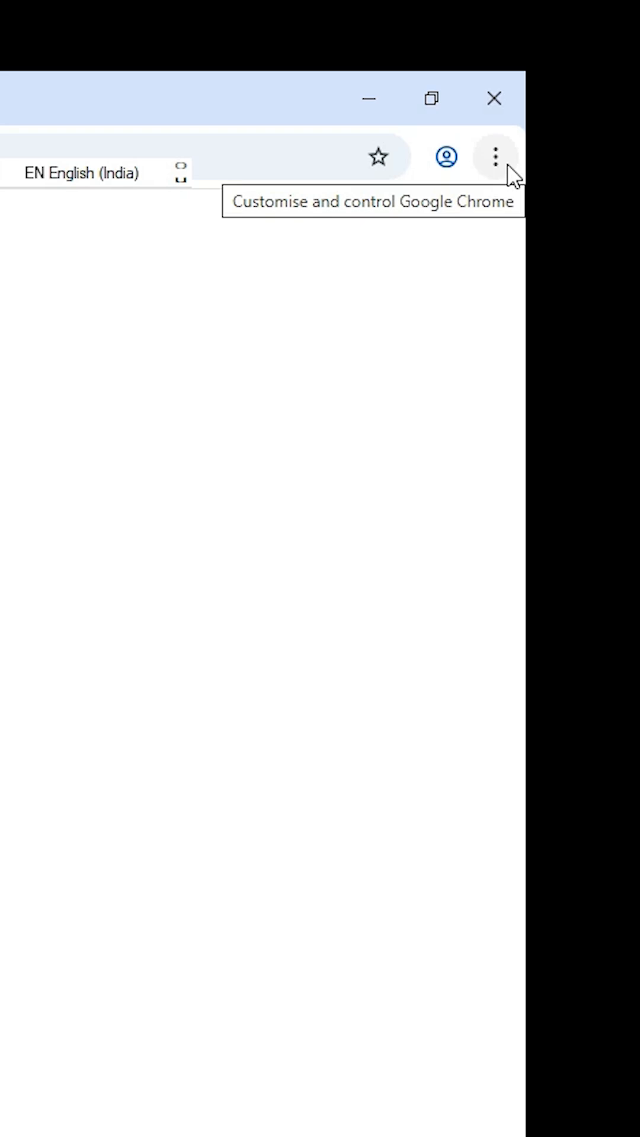
Step: Reach 'Install page as app…' through Chrome's Cast, save and share menu
{"action": "left_click", "coordinate": [499, 156]}
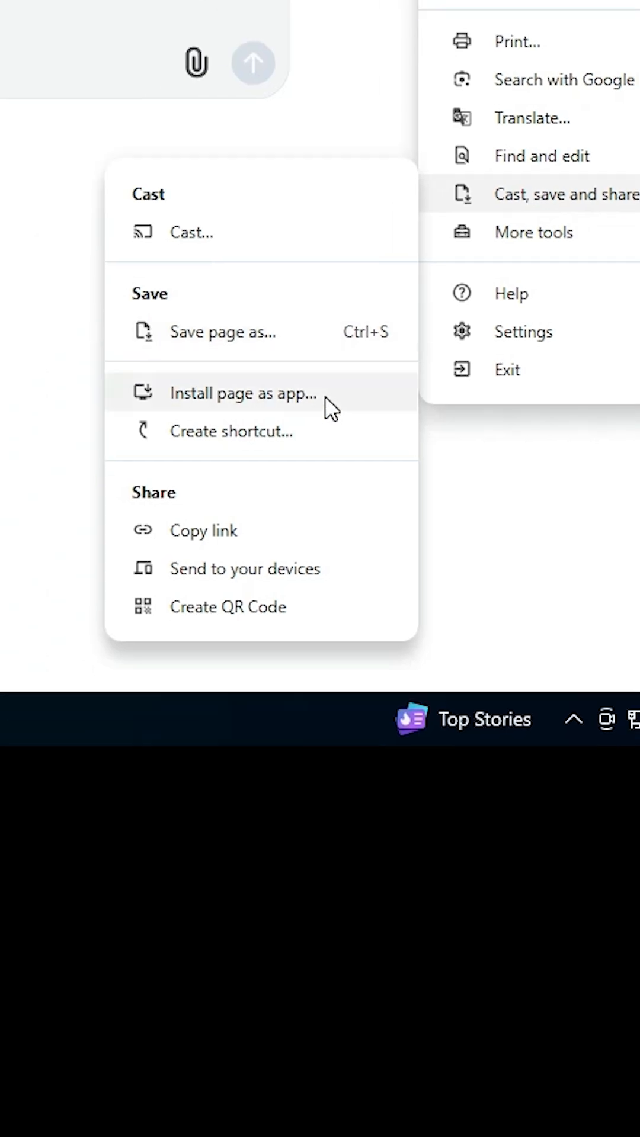
{"action": "mouse_move", "coordinate": [319, 431]}
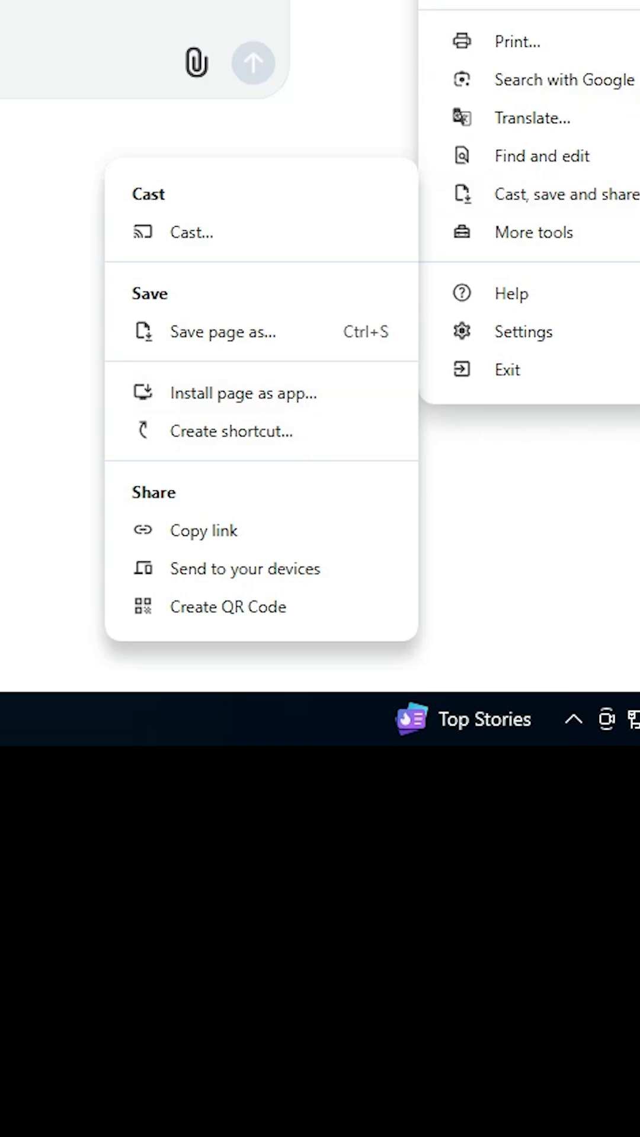
{"action": "mouse_move", "coordinate": [542, 211]}
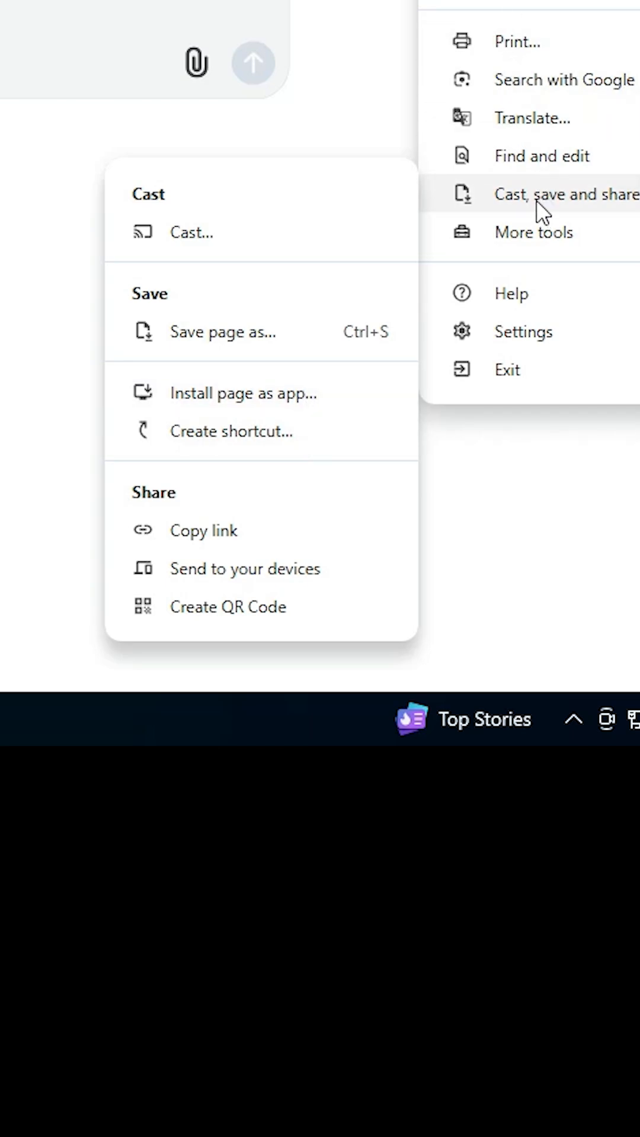
{"action": "mouse_move", "coordinate": [218, 405]}
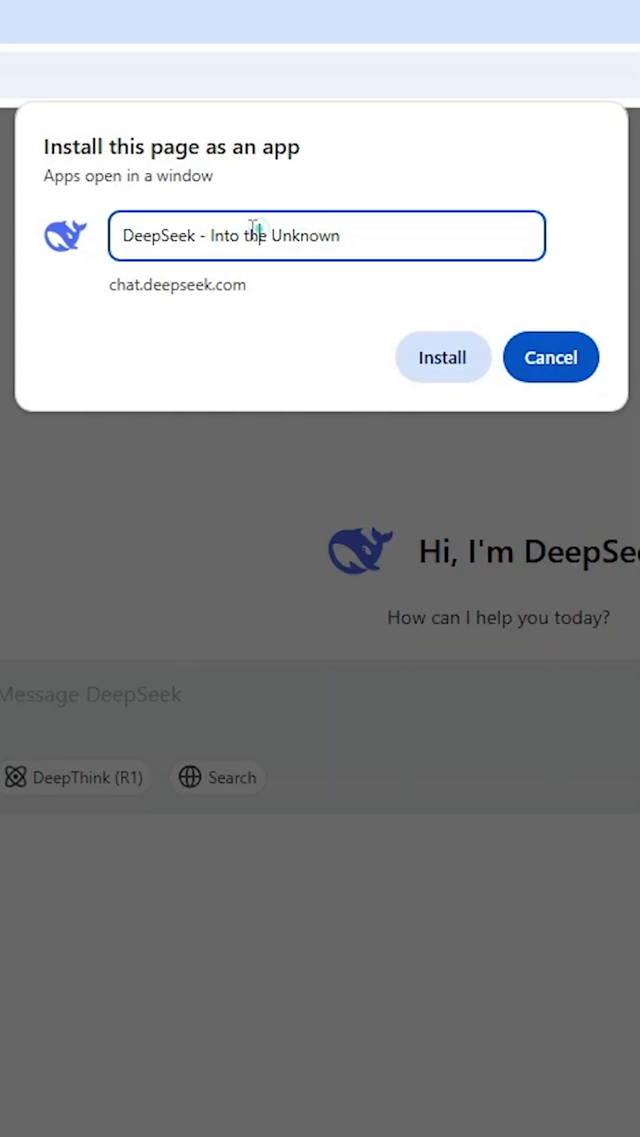
Step: Name the app DeepSeek and install it, adding a desktop shortcut
{"action": "type", "text": "DeepSeek"}
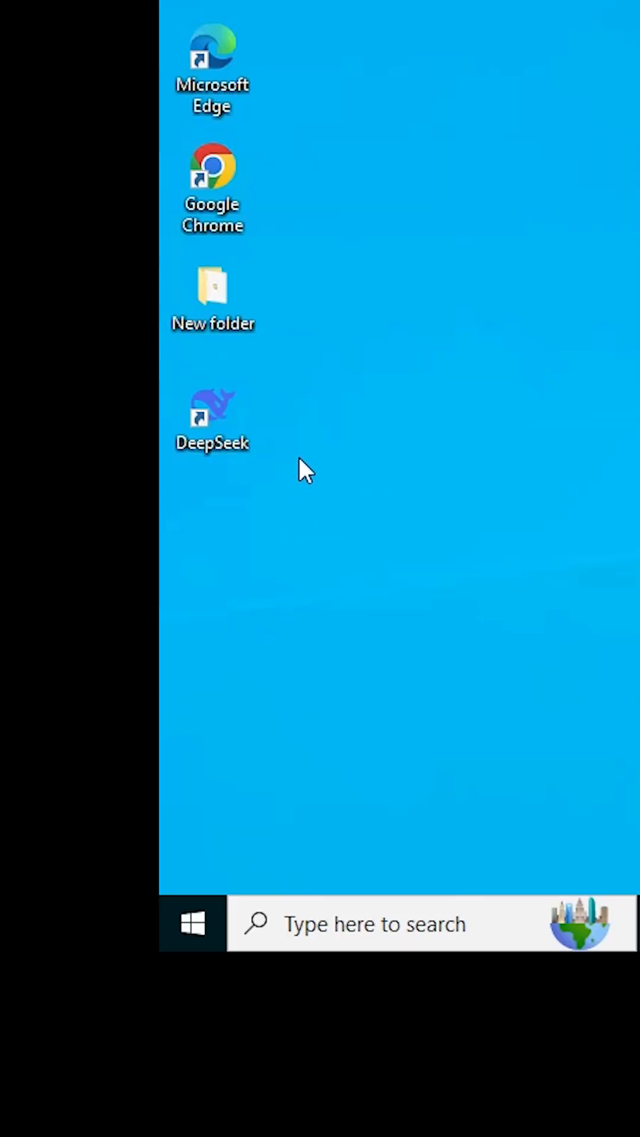
Step: Check the DeepSeek desktop shortcut and show it under Recently added in the Start menu
{"action": "left_click", "coordinate": [212, 417]}
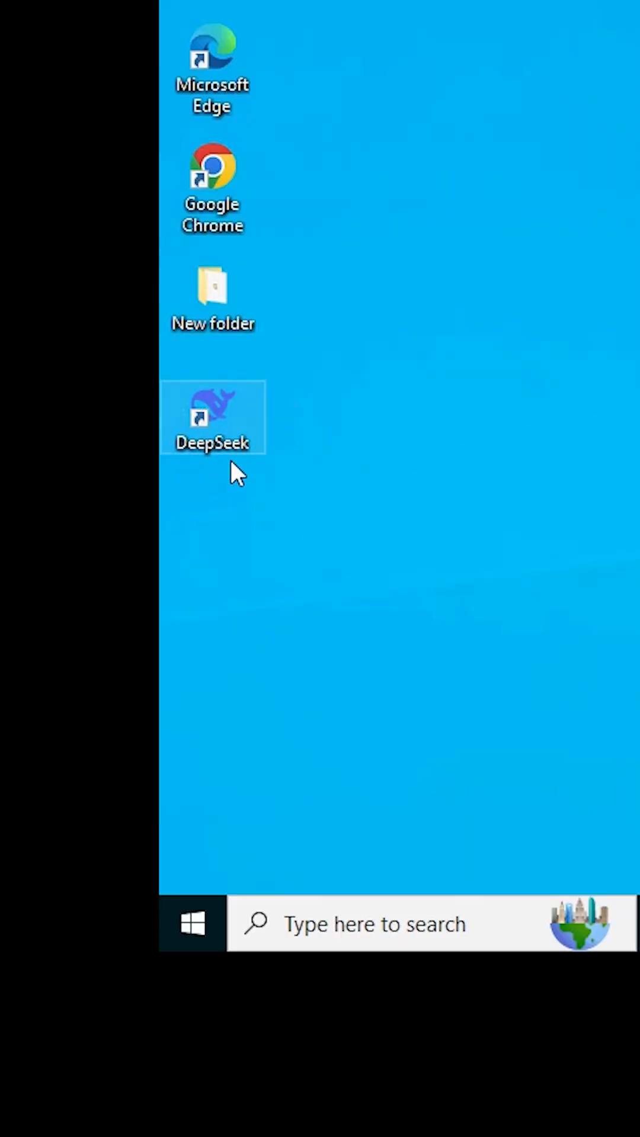
{"action": "left_click", "coordinate": [192, 923]}
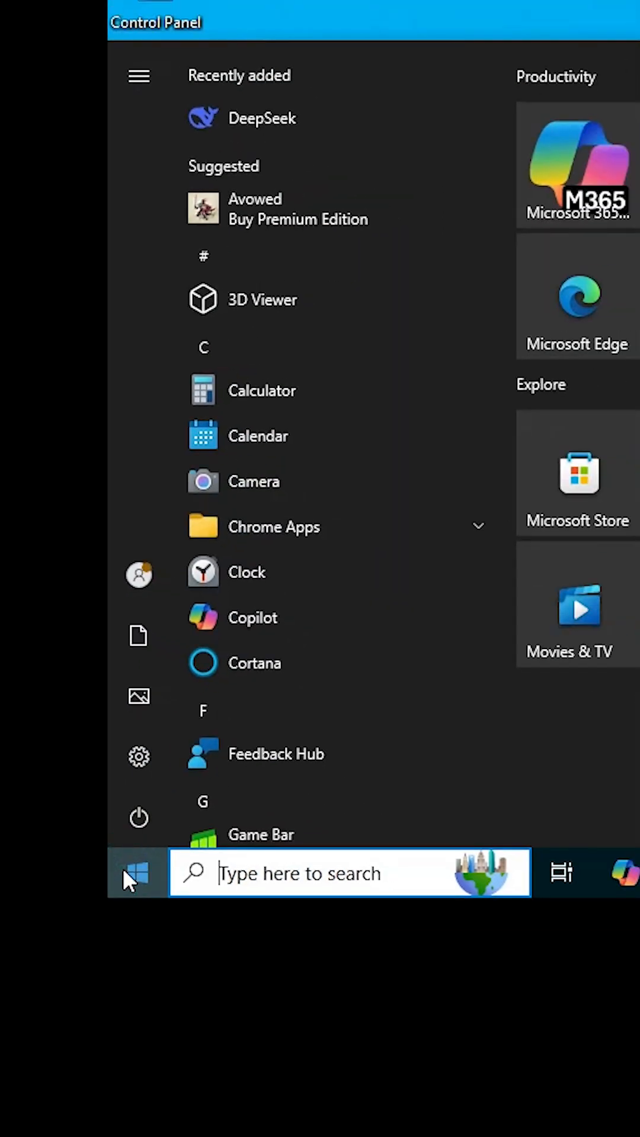